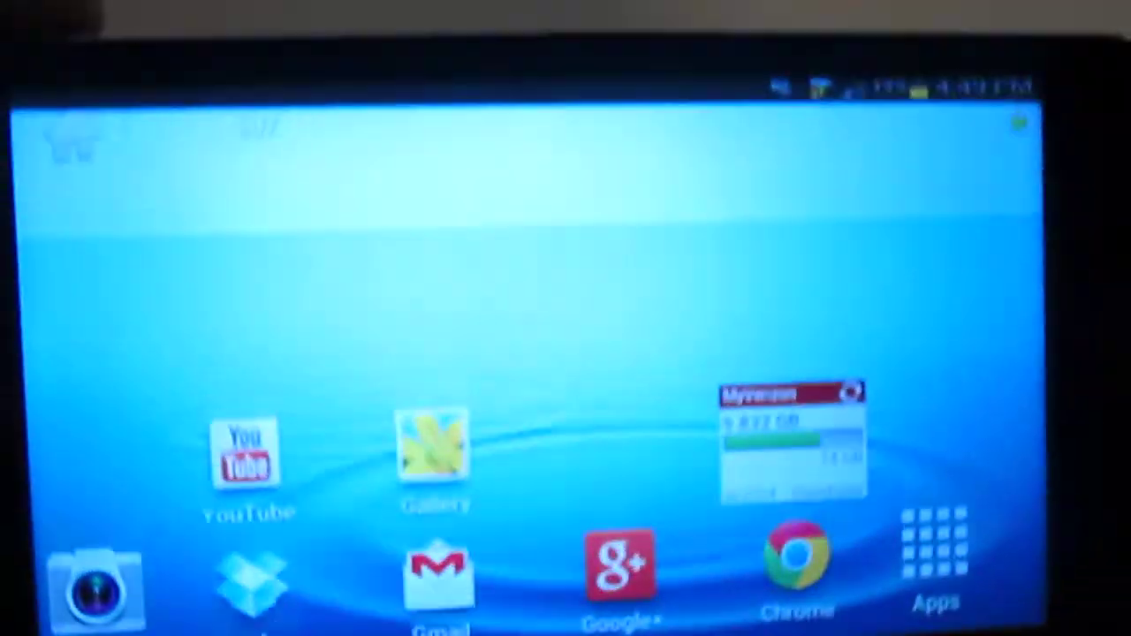
Step: Launch the Camera app from the home screen into Program mode
left_click(96, 587)
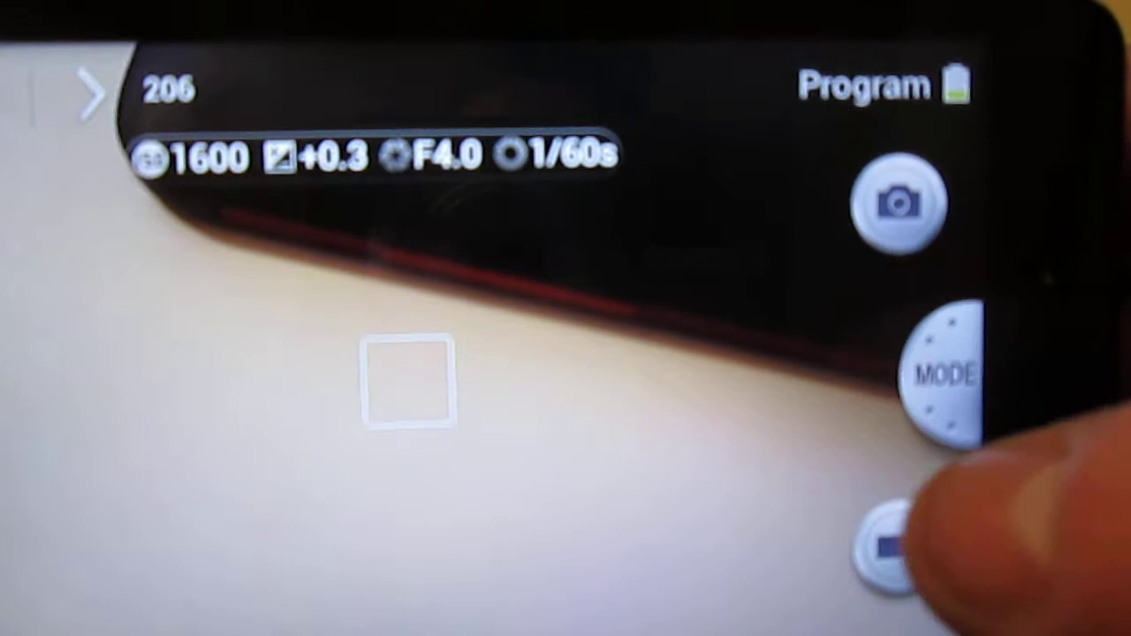
Step: Browse the shooting modes list and view the Panorama mode
left_click(940, 374)
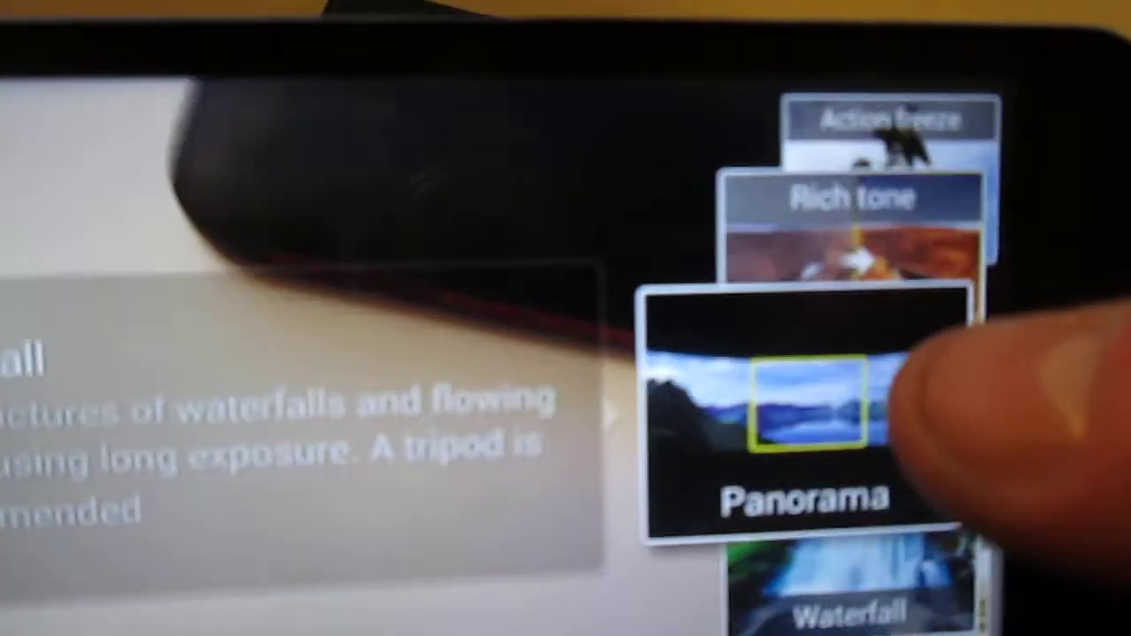
left_click(799, 416)
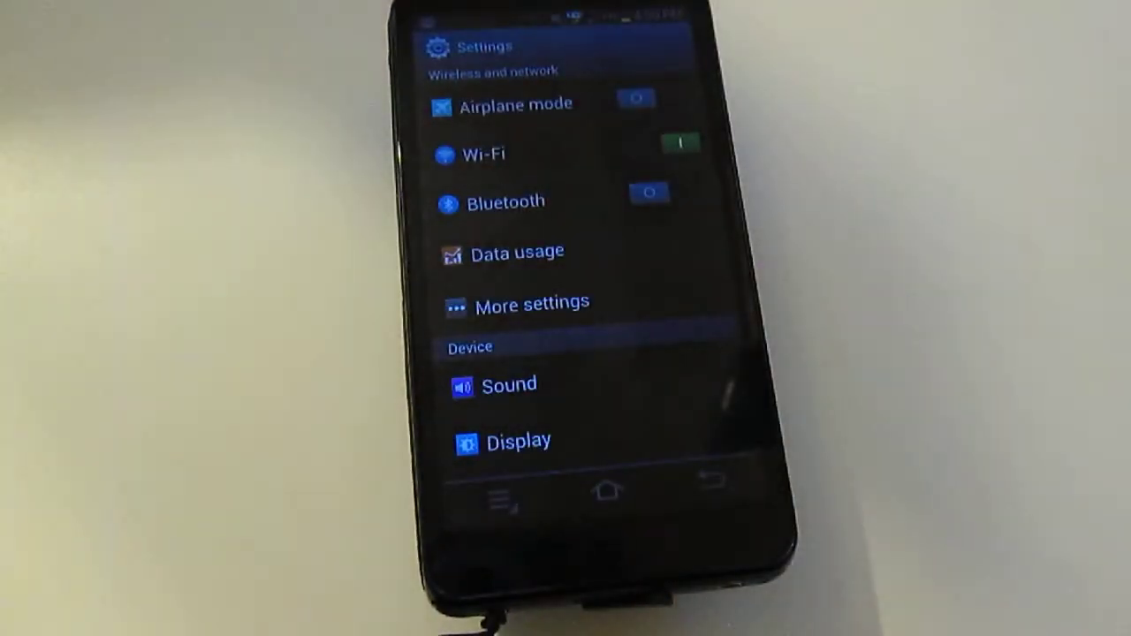
left_click(516, 253)
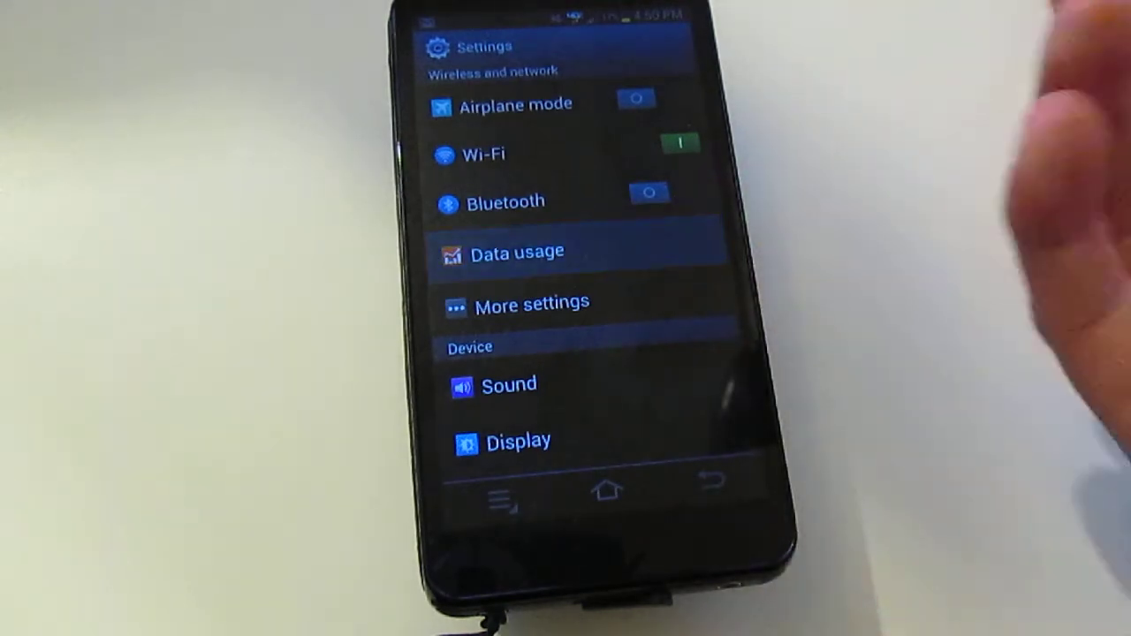
left_click(517, 251)
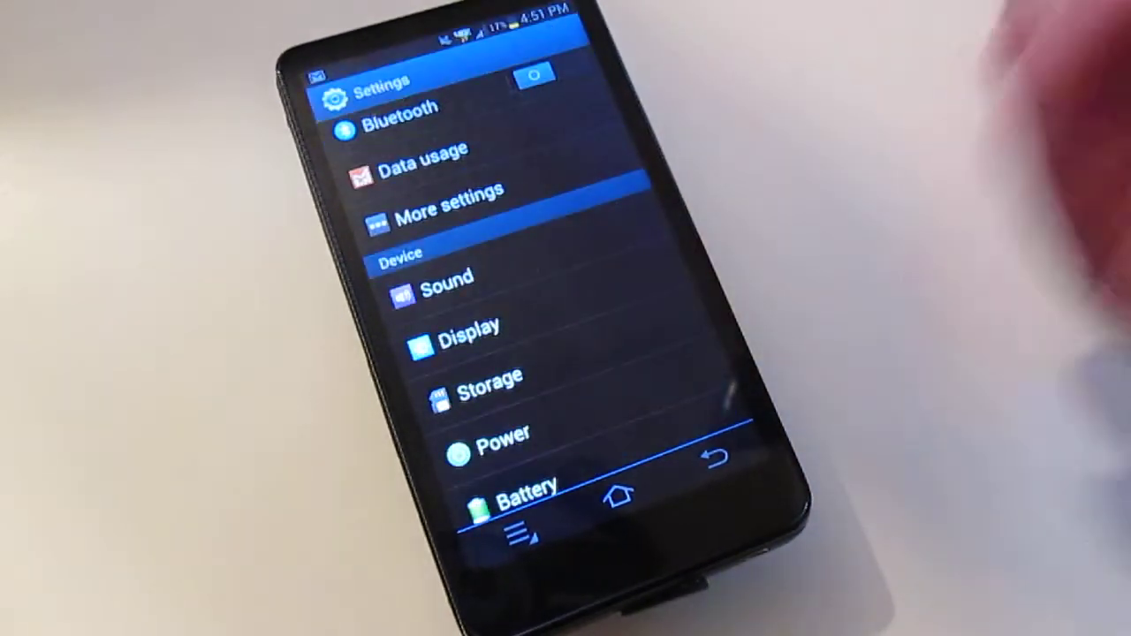
left_click(502, 435)
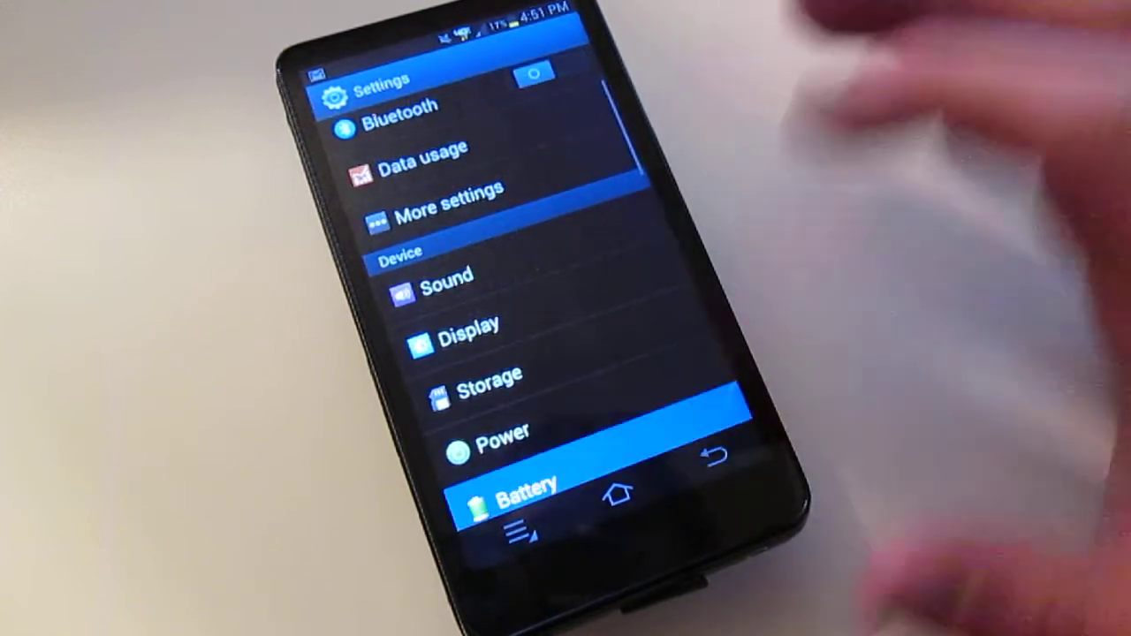
Step: View Battery usage and the Screen details, then return to the home screen
left_click(516, 487)
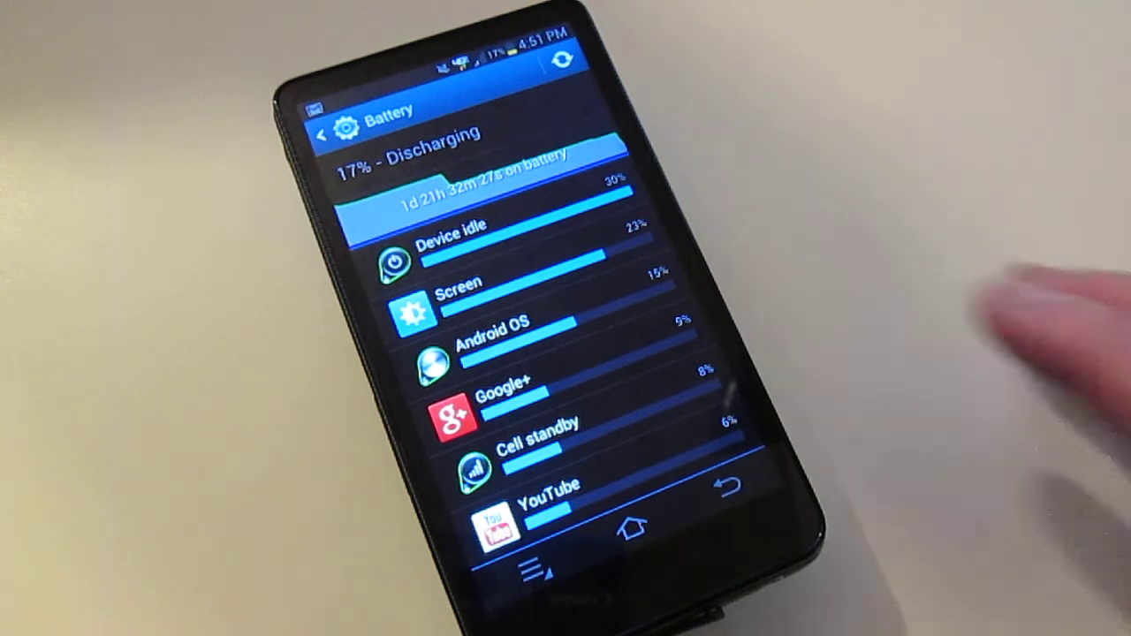
left_click(460, 283)
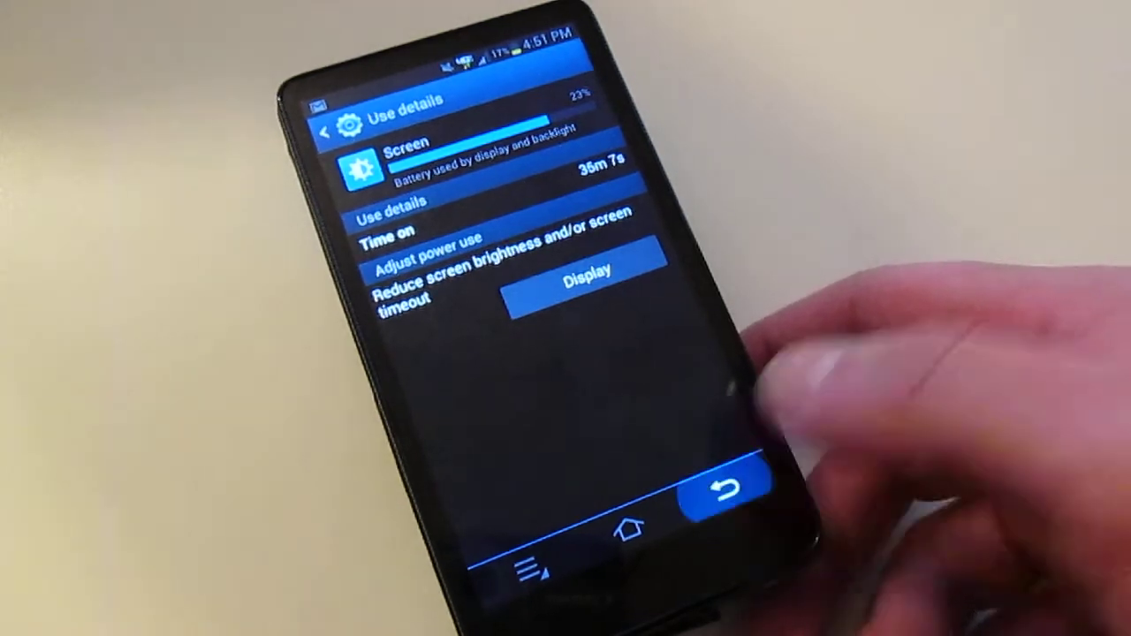
left_click(724, 491)
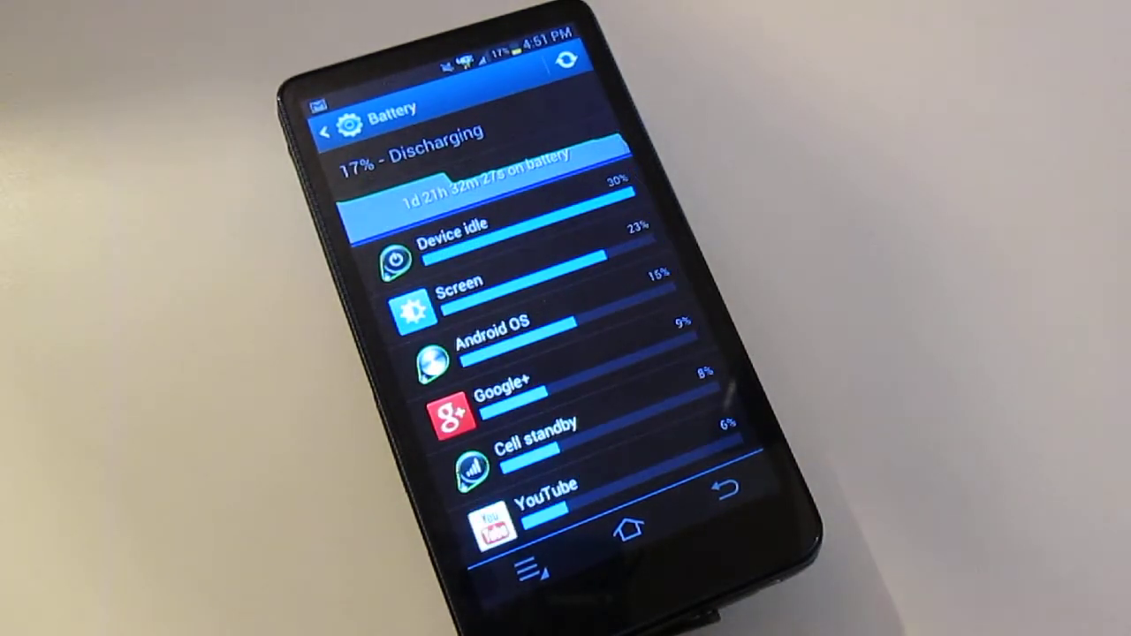
left_click(628, 530)
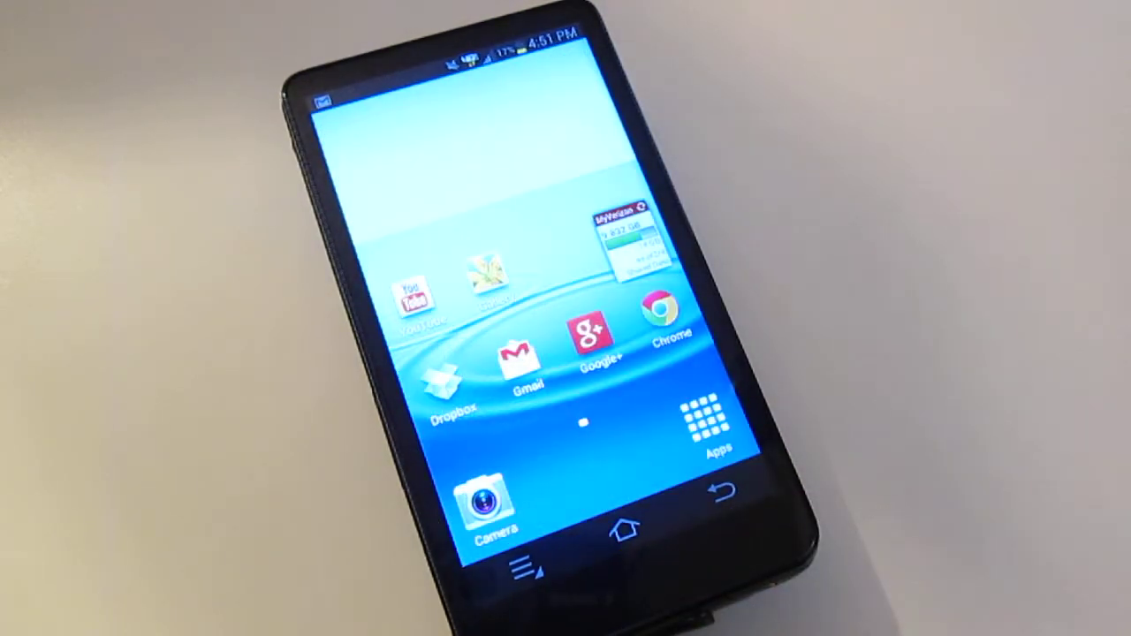